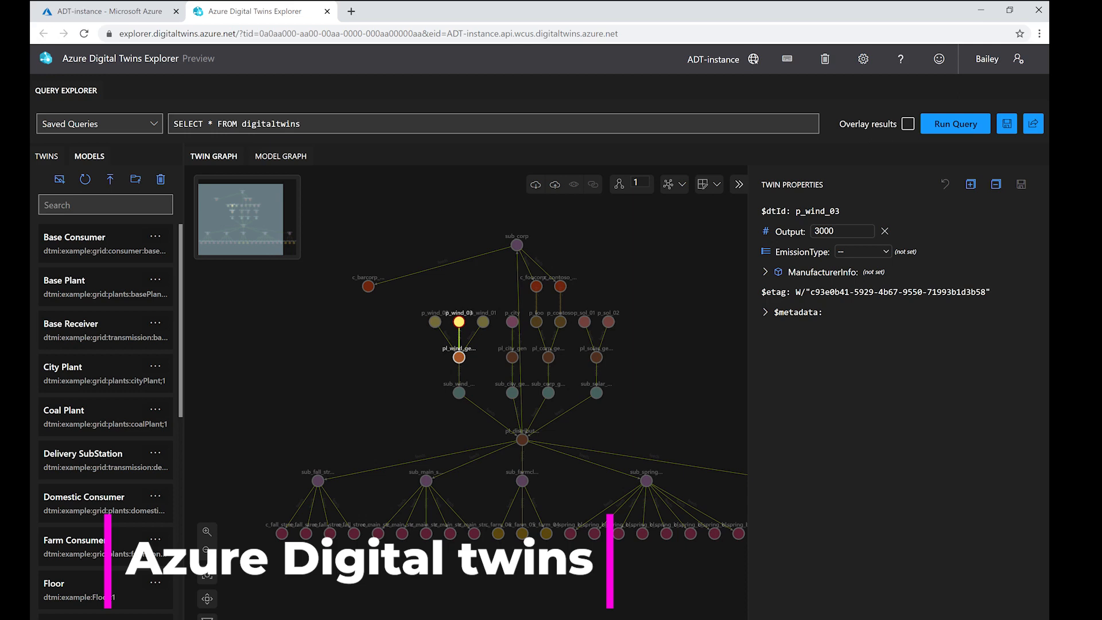
Switch to the Azure portal tab showing the ADT-instance resource overview
{"action": "left_click", "coordinate": [109, 11]}
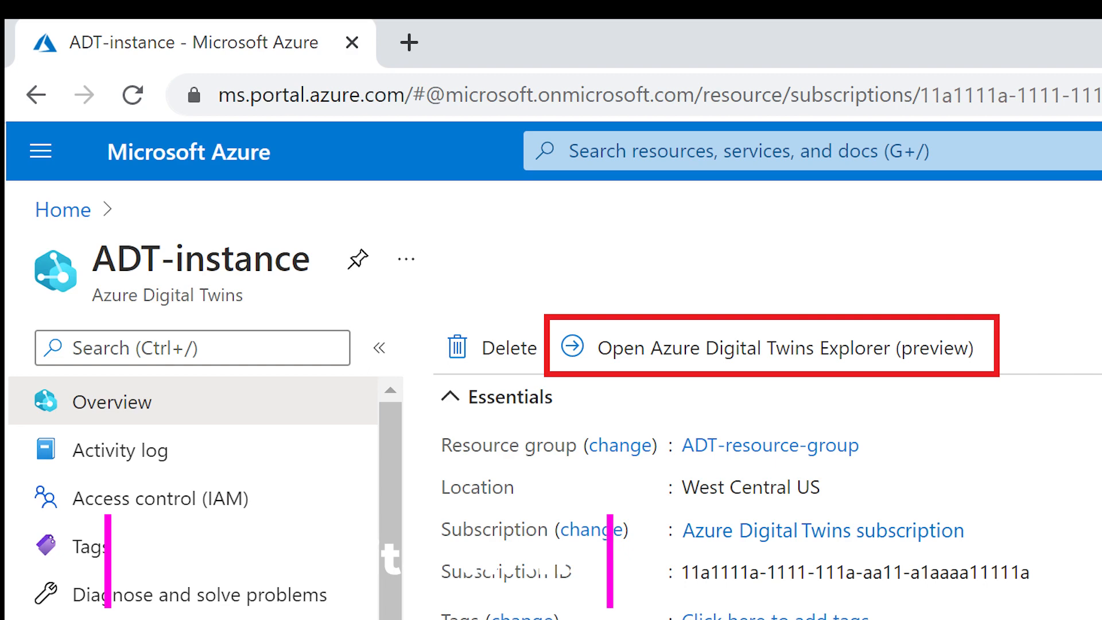
Launch the Explorer preview from the Overview page, selecting the ADT-instance URL to connect
{"action": "left_click", "coordinate": [770, 347]}
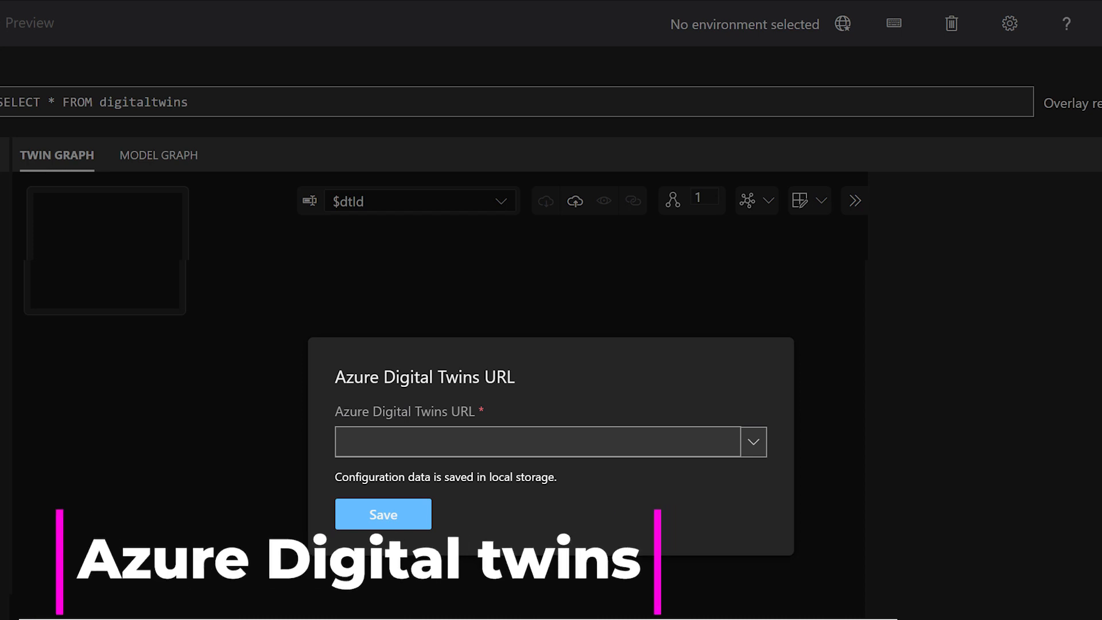
{"action": "left_click", "coordinate": [382, 514]}
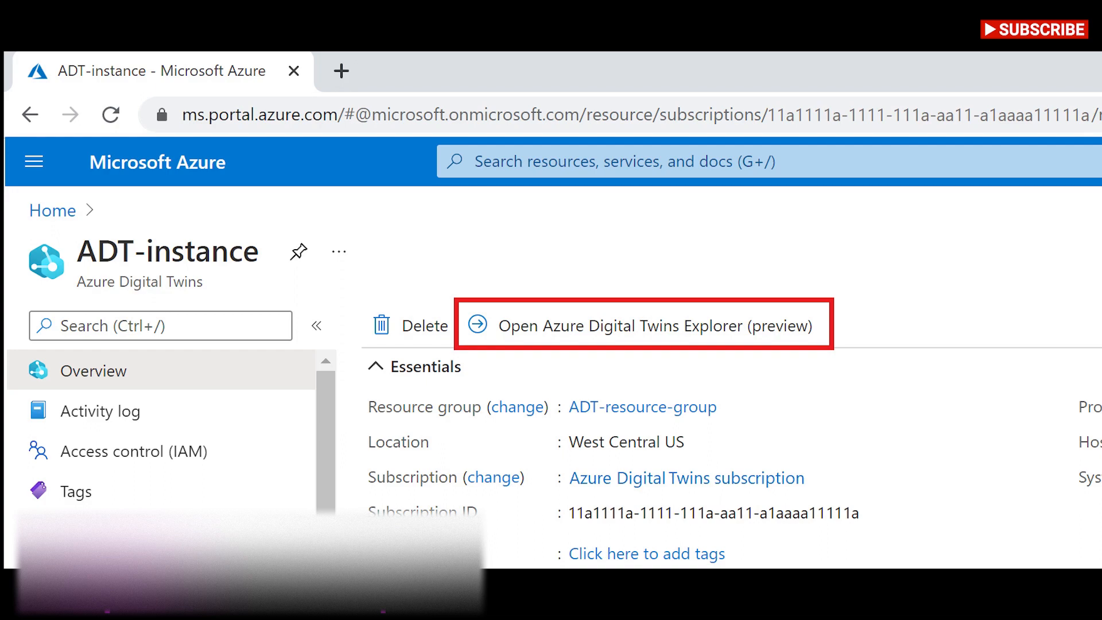
{"action": "left_click", "coordinate": [643, 325]}
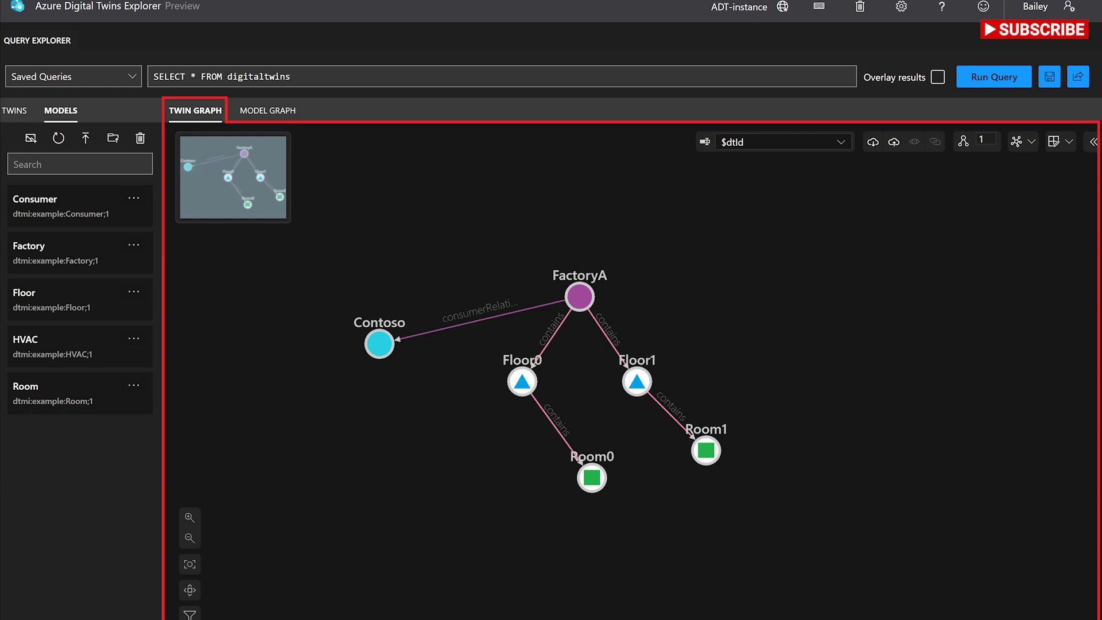
Open the Data history explorer to add a time series for PasteurizationMachine_A04
{"action": "left_click", "coordinate": [704, 450]}
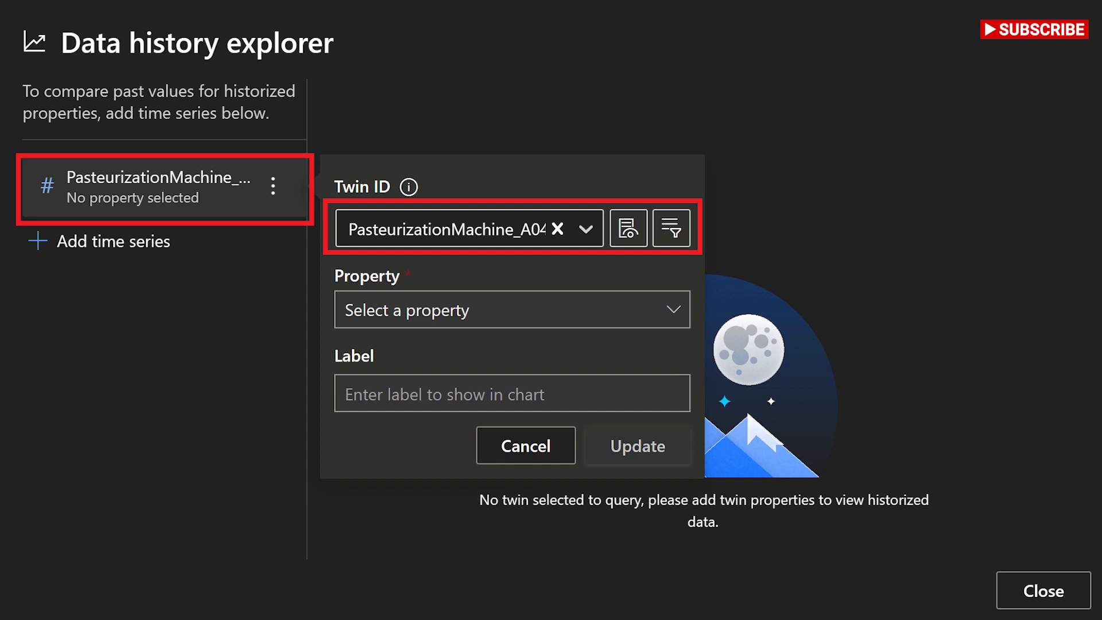
Chart the PrimaryTwin.PercentFull history for PasteurizationMachine_A04 after updating the series
{"action": "left_click", "coordinate": [512, 309]}
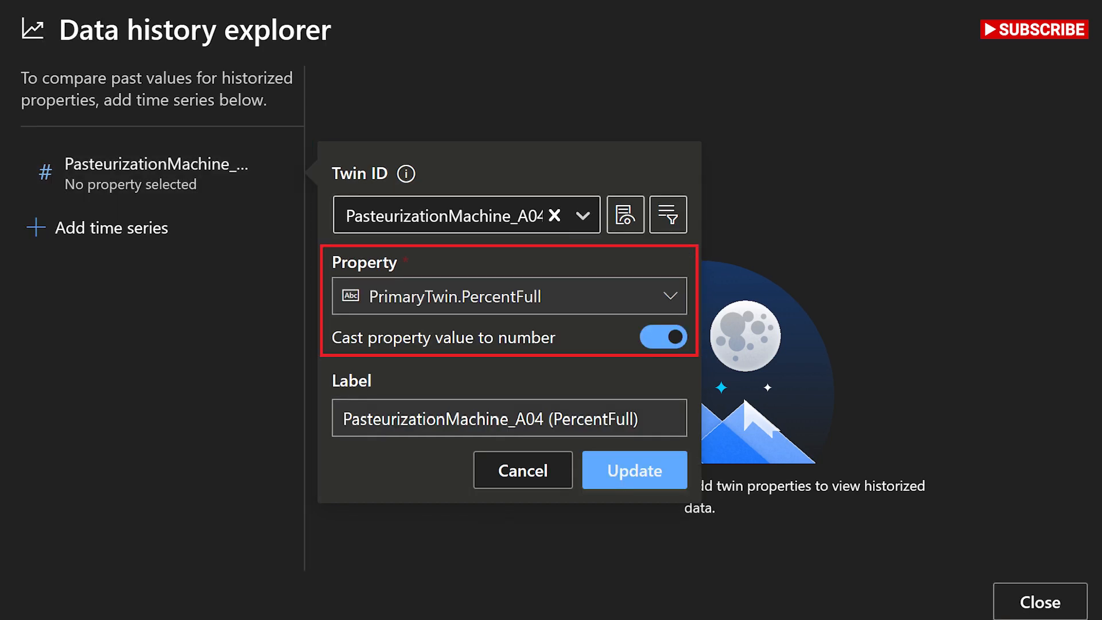
{"action": "left_click", "coordinate": [633, 470]}
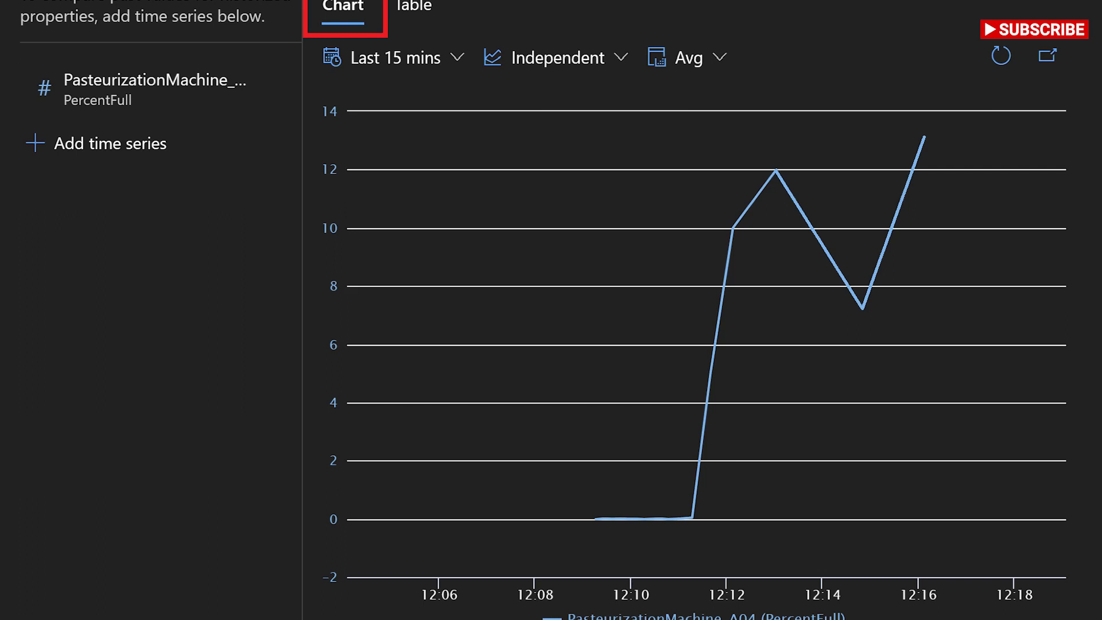
{"action": "left_click", "coordinate": [413, 7]}
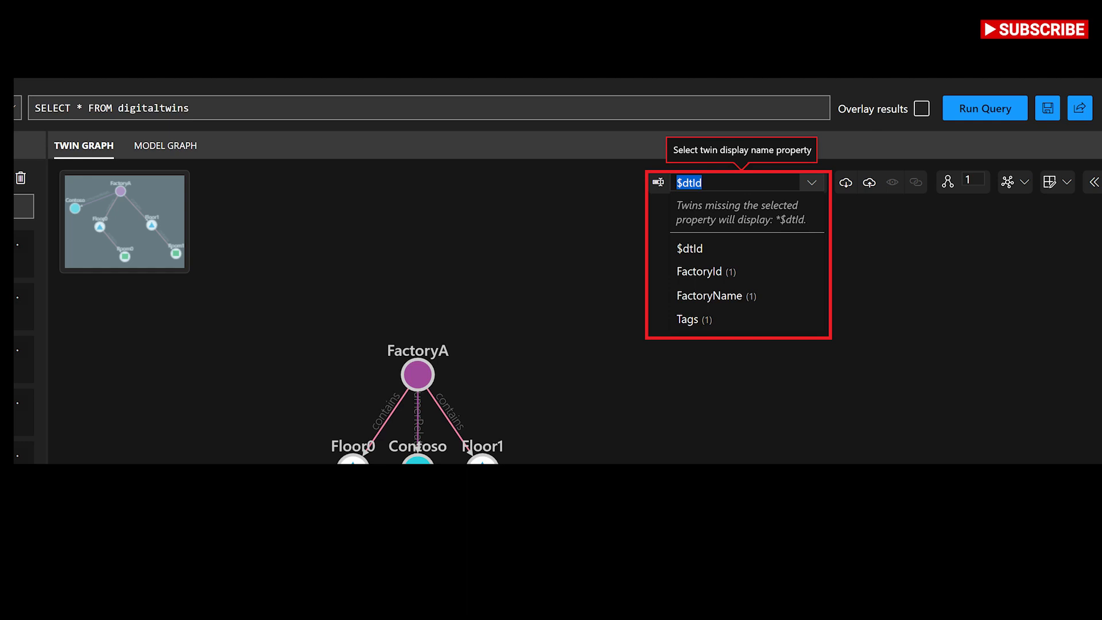
Pick the graph display-name property, then start adding a relationship from the Contoso twin
{"action": "left_click", "coordinate": [966, 140]}
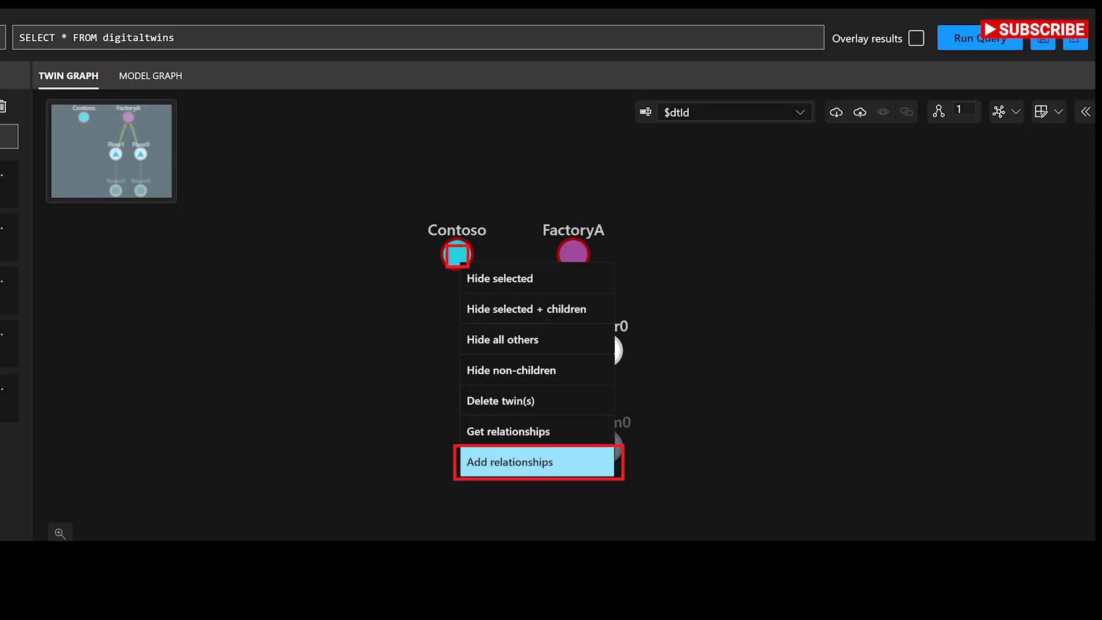
{"action": "left_click", "coordinate": [510, 462]}
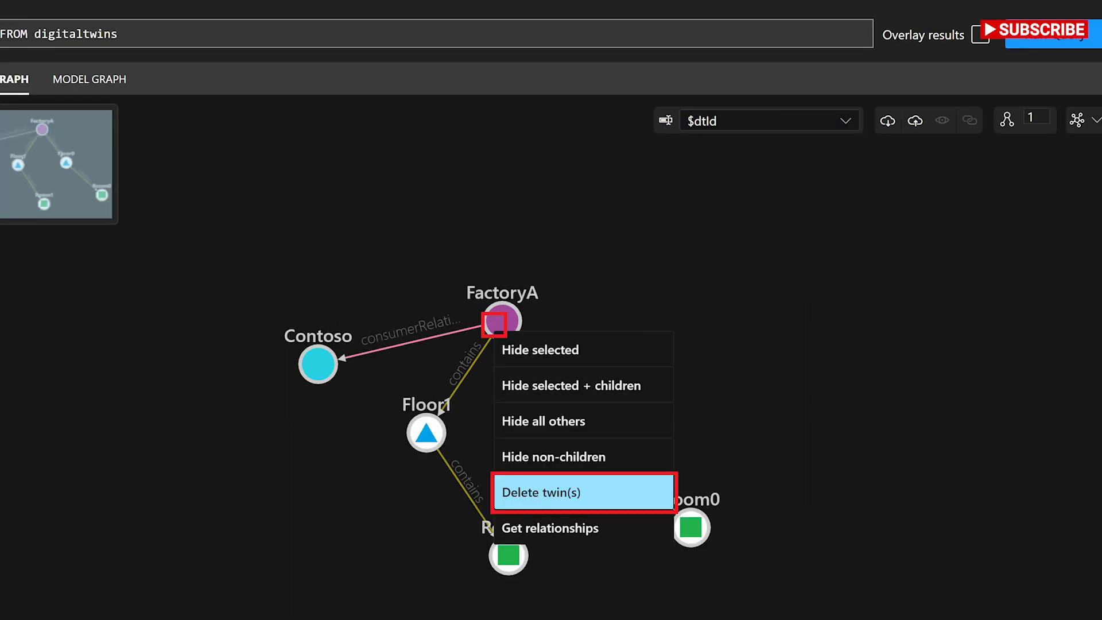
Choose Delete twin(s) on FactoryA from its context menu in the twin graph
{"action": "left_click", "coordinate": [271, 111]}
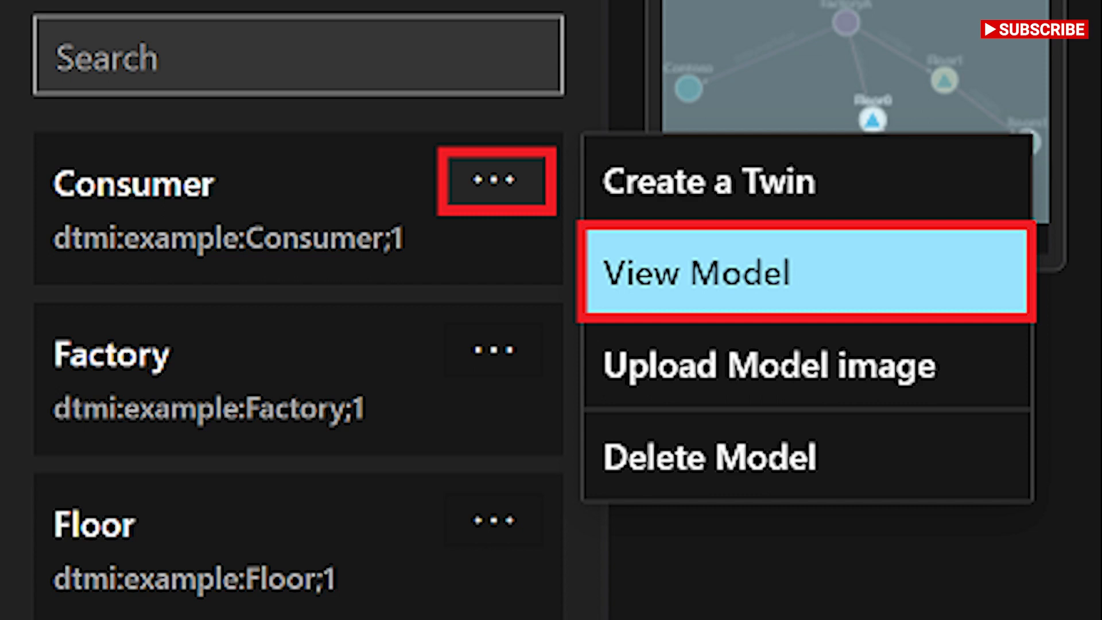
View the Consumer model's definition and scroll through it
{"action": "left_click", "coordinate": [697, 273]}
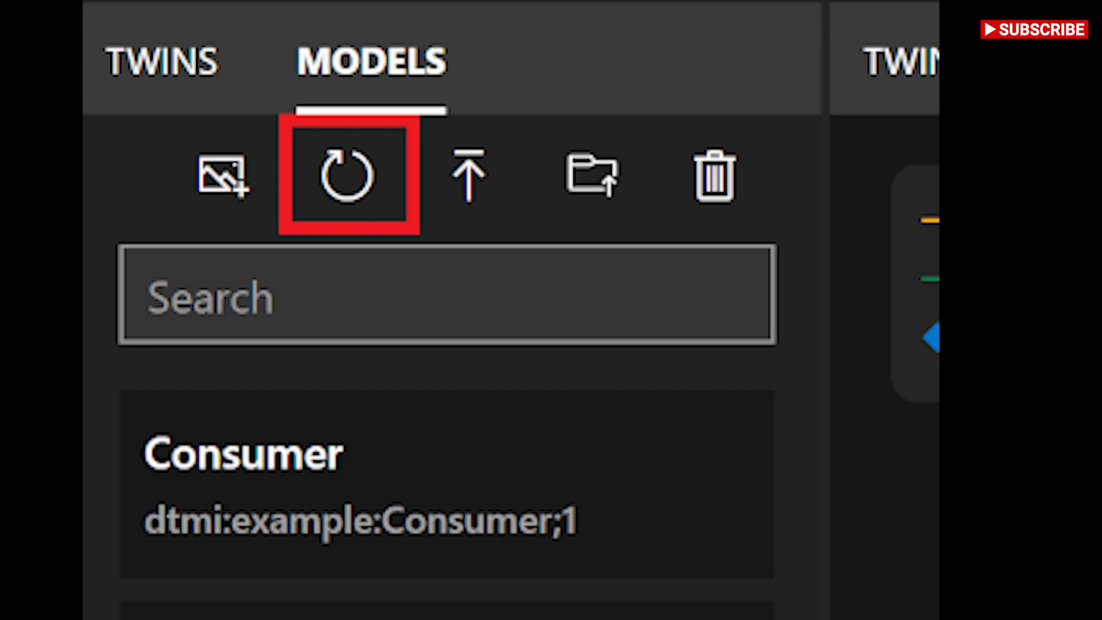
{"action": "scroll", "scroll_direction": "down", "scroll_amount": 3}
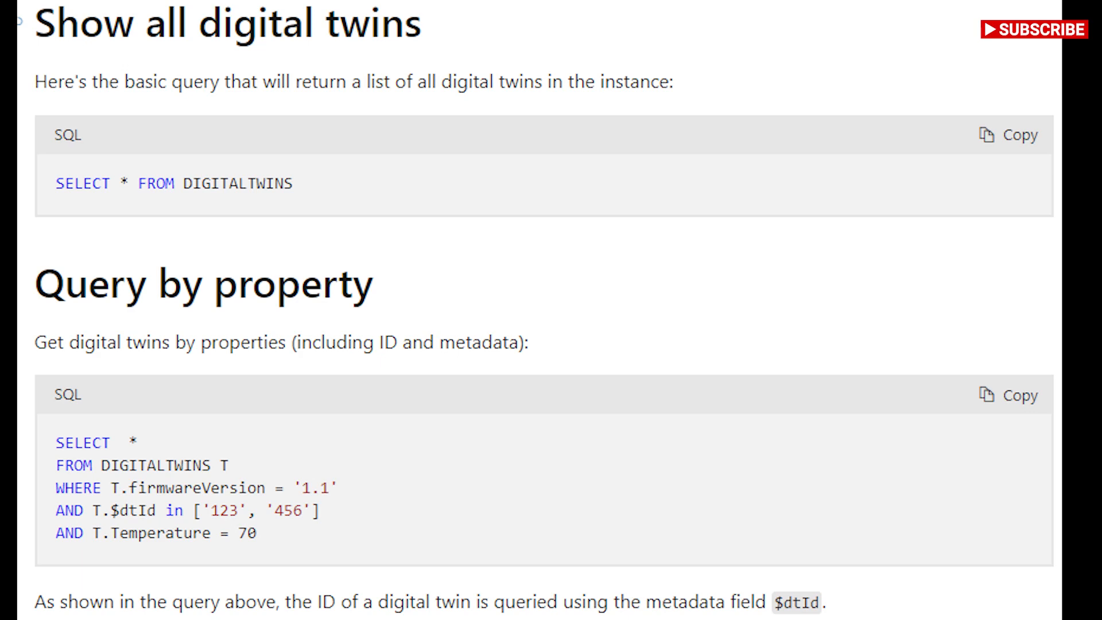
Scroll the query language article past property and relationship examples to 'Query with multiple JOINs'
{"action": "scroll", "scroll_direction": "down", "scroll_amount": 3}
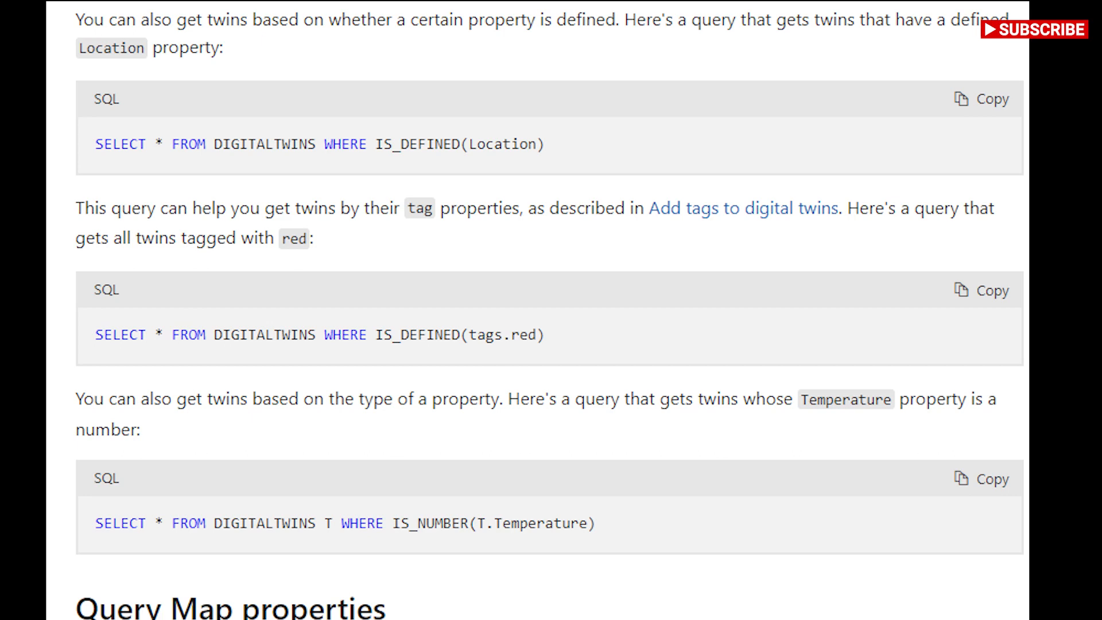
{"action": "scroll", "scroll_direction": "down", "scroll_amount": 3}
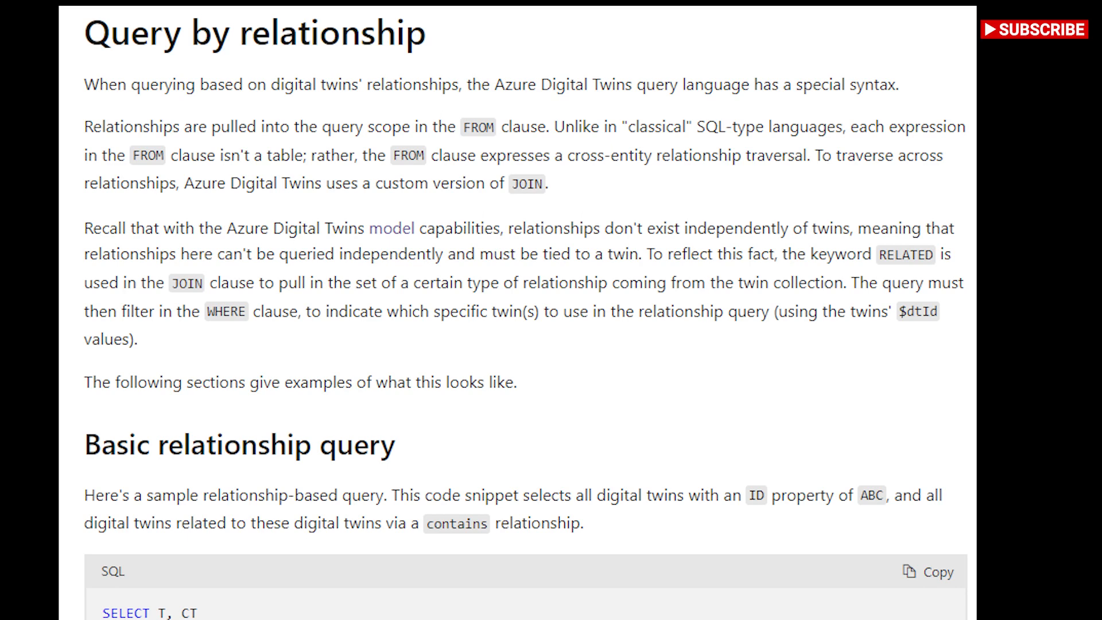
{"action": "scroll", "scroll_direction": "down", "scroll_amount": 3}
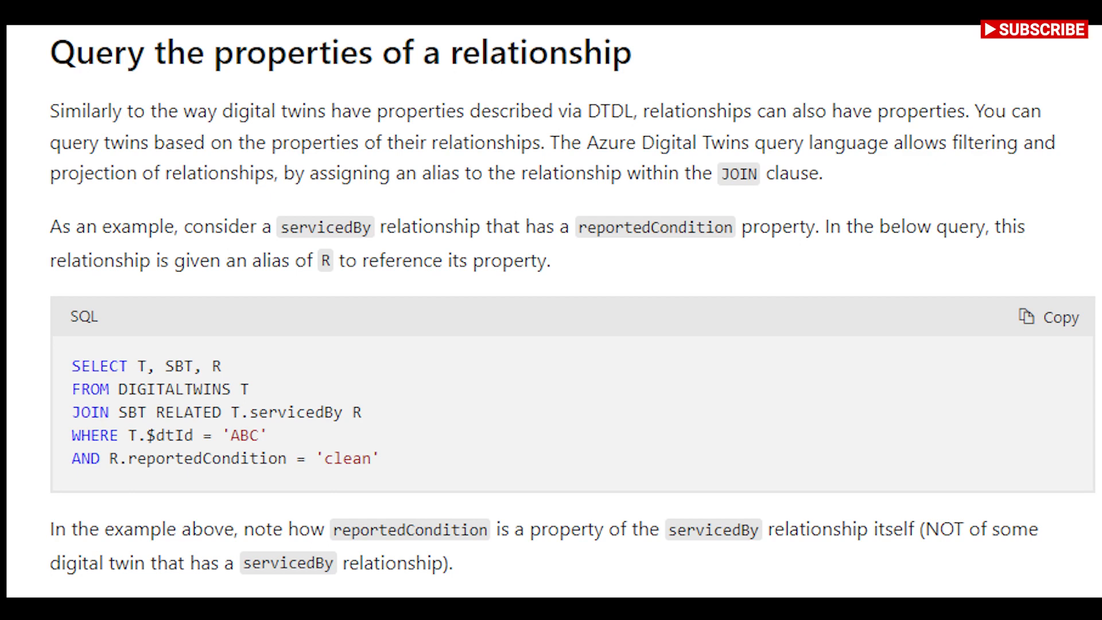
{"action": "scroll", "scroll_direction": "down", "scroll_amount": 3}
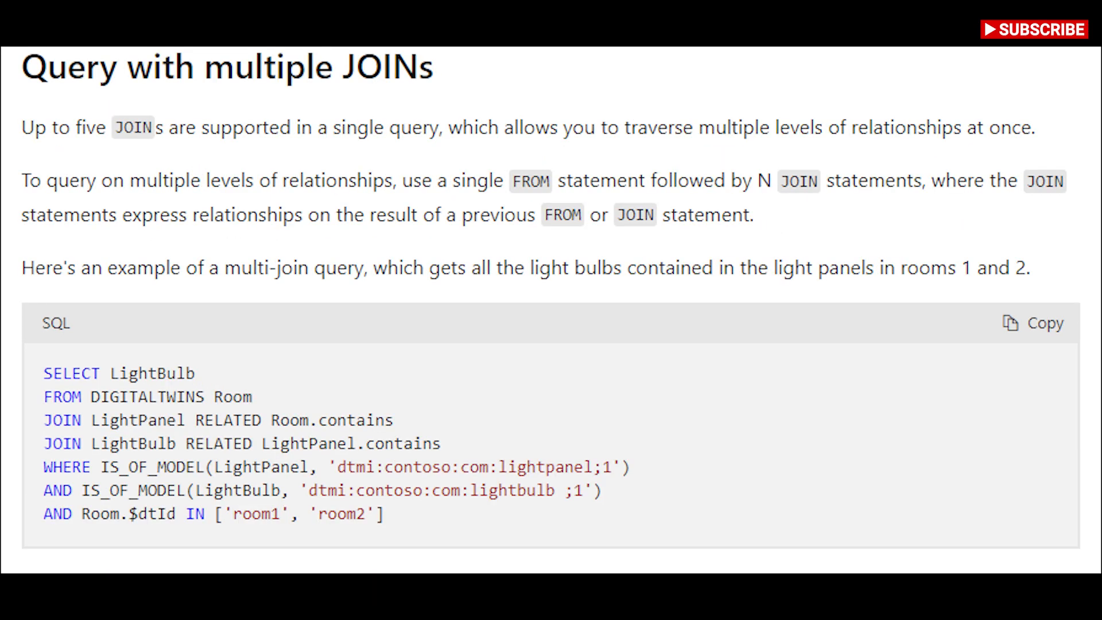